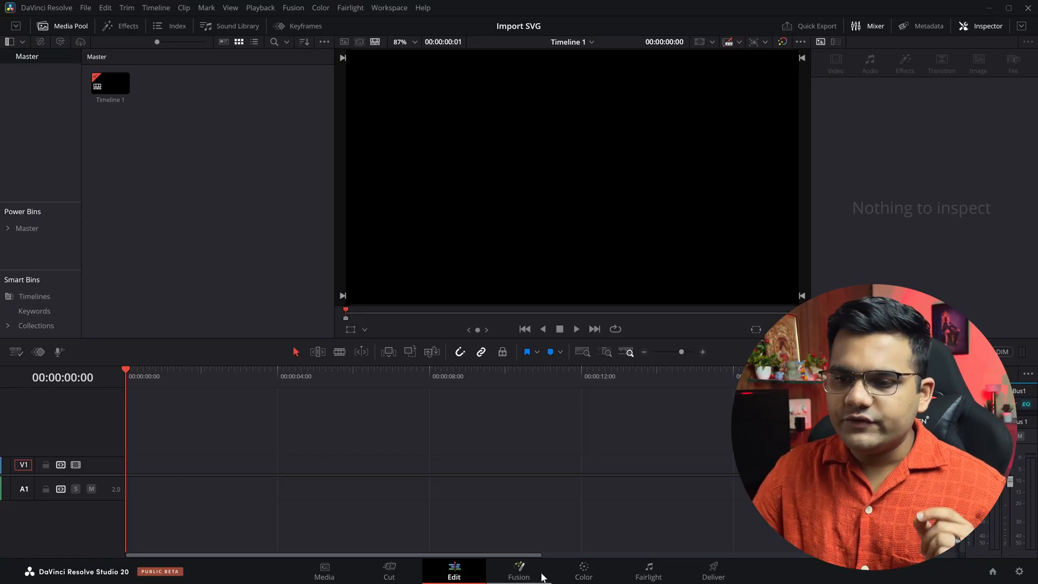
Import magnet-magnetic-icon.svg into the Fusion composition at its default image size.
click(519, 571)
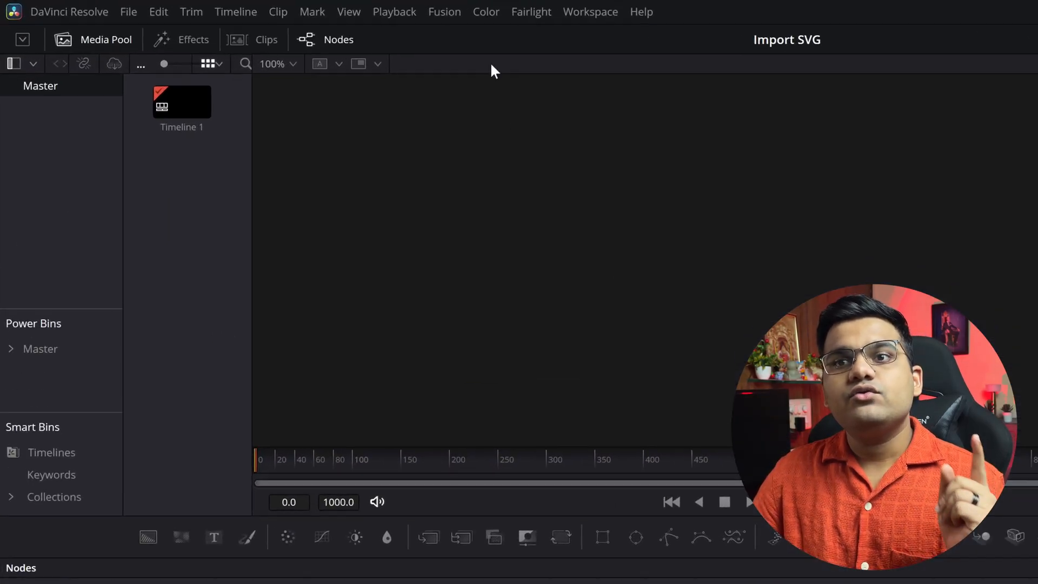
click(444, 12)
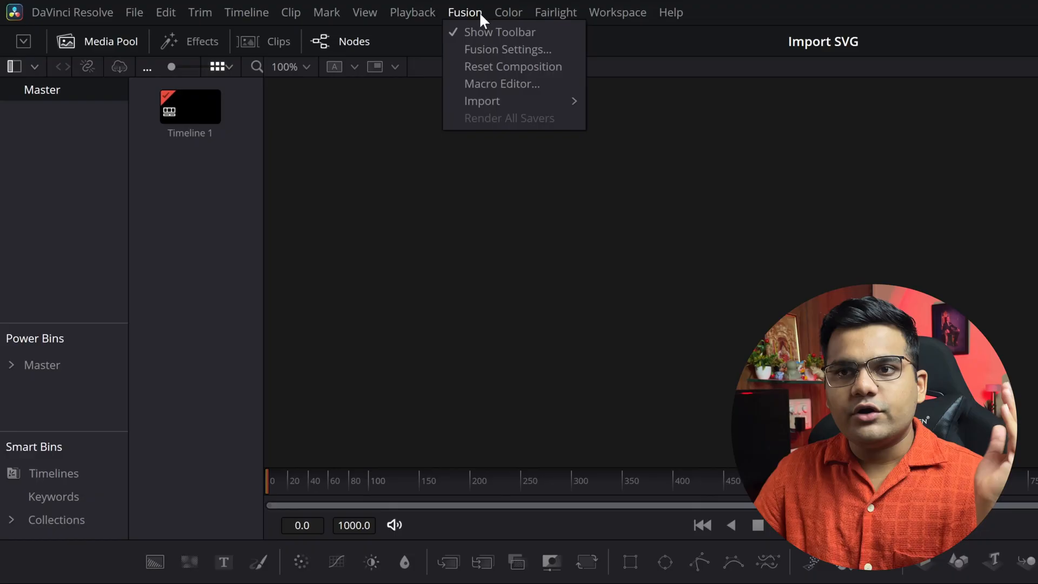
mouse_move(482, 100)
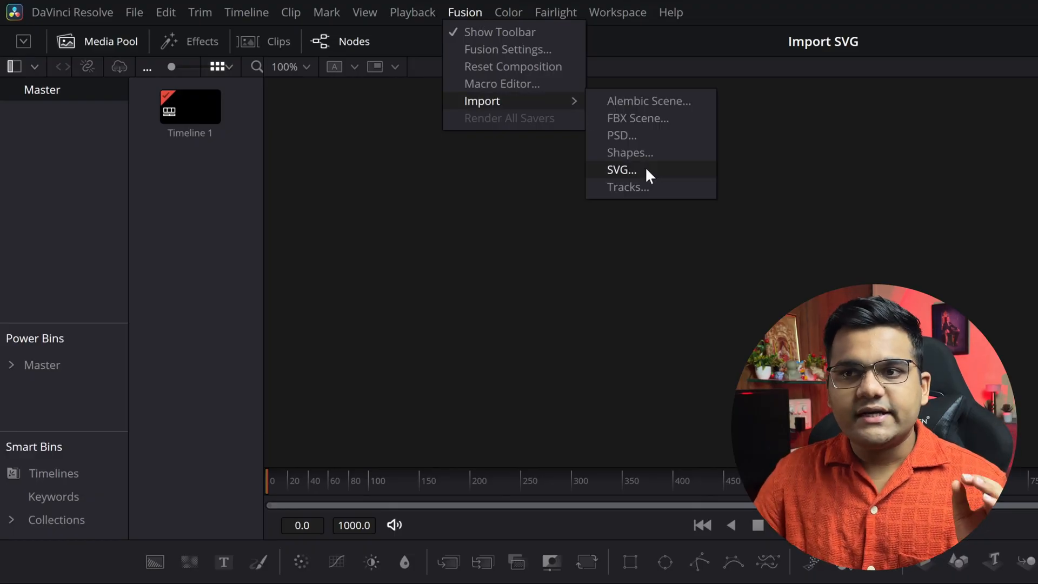
click(620, 169)
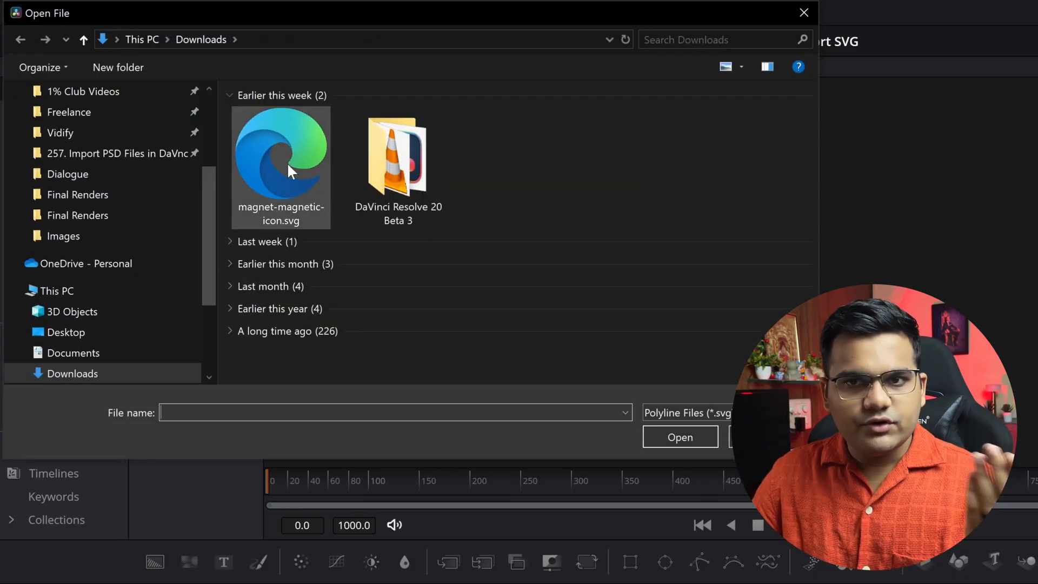
double_click(280, 166)
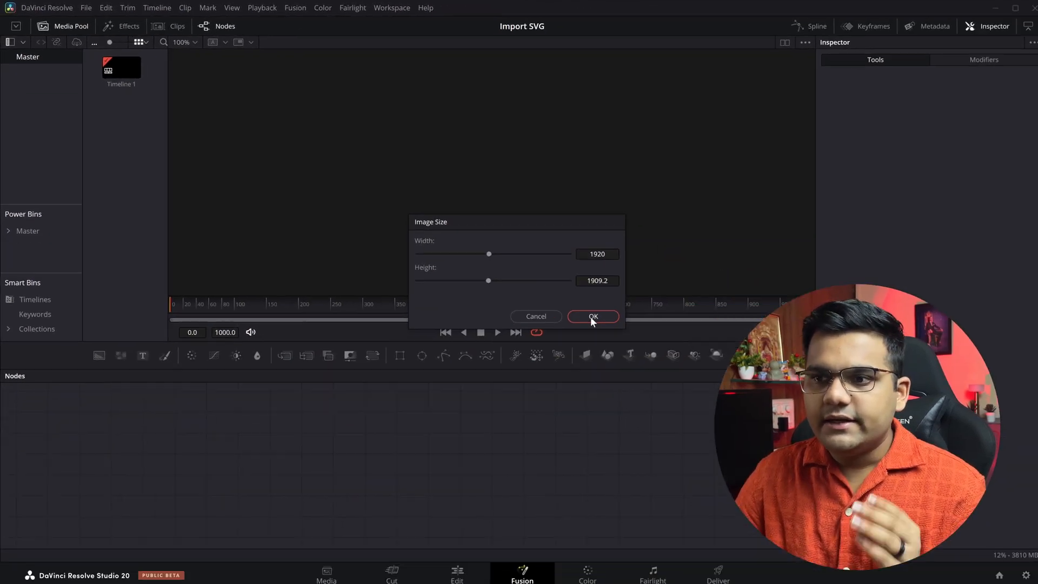
click(592, 316)
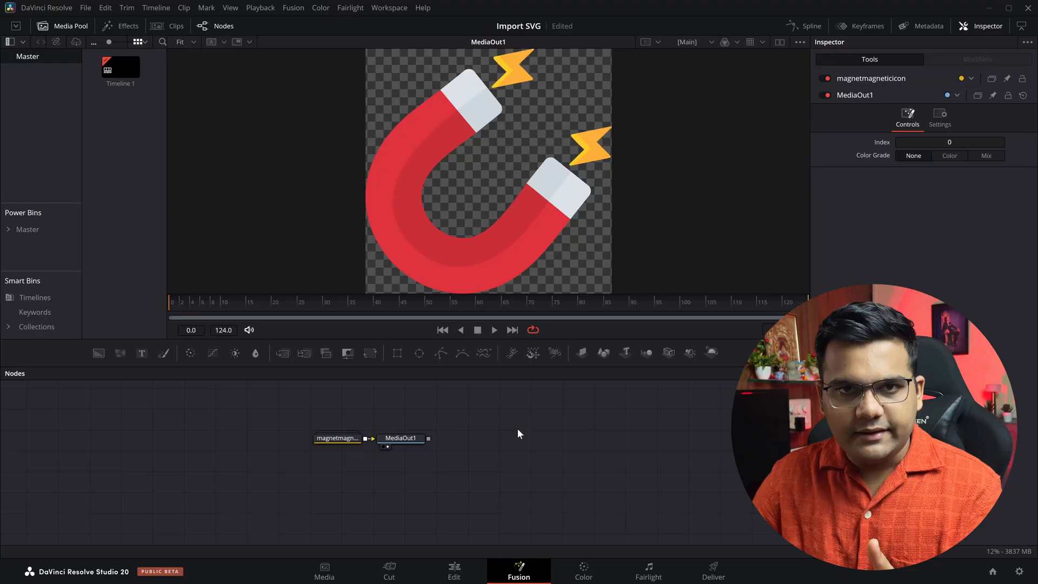
click(465, 571)
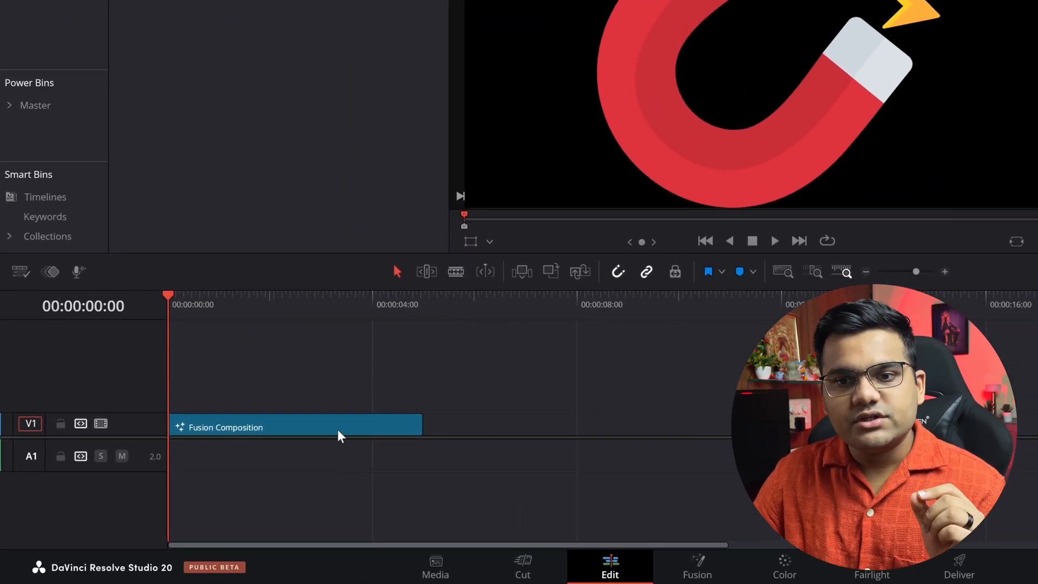
Open the new Fusion Composition clip from the timeline on the Fusion page.
click(295, 426)
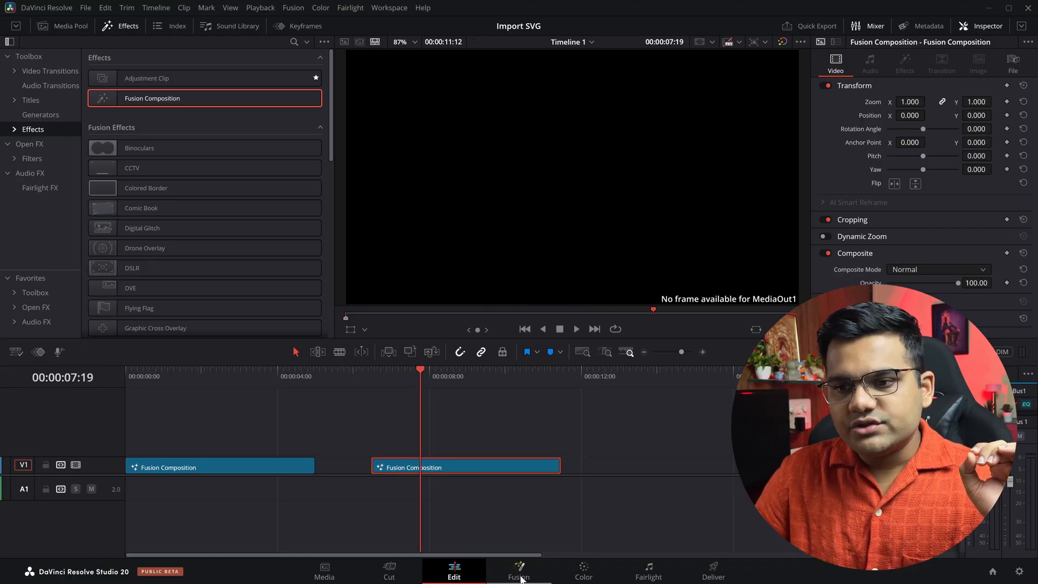
click(519, 570)
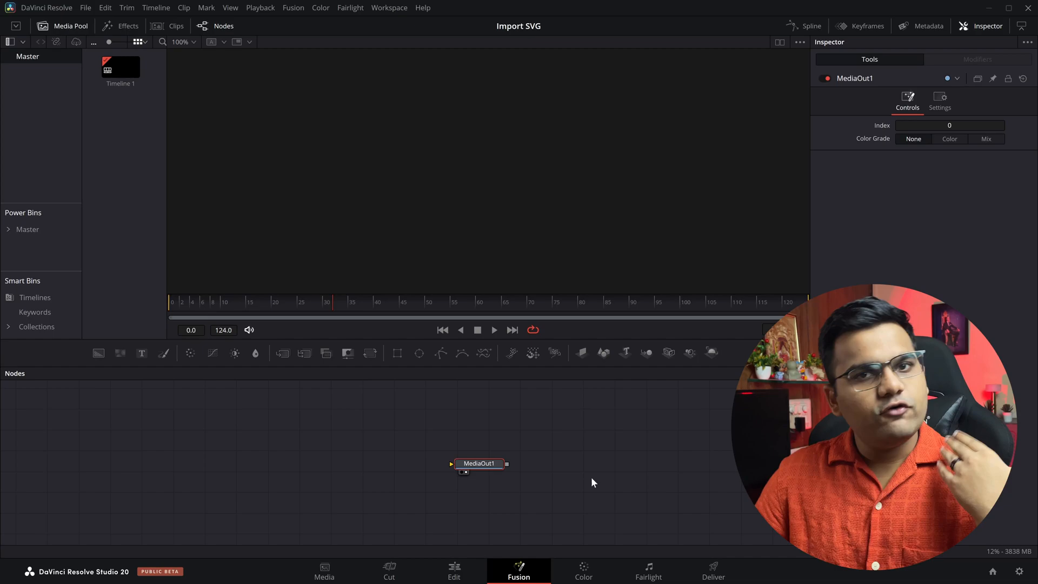
click(320, 7)
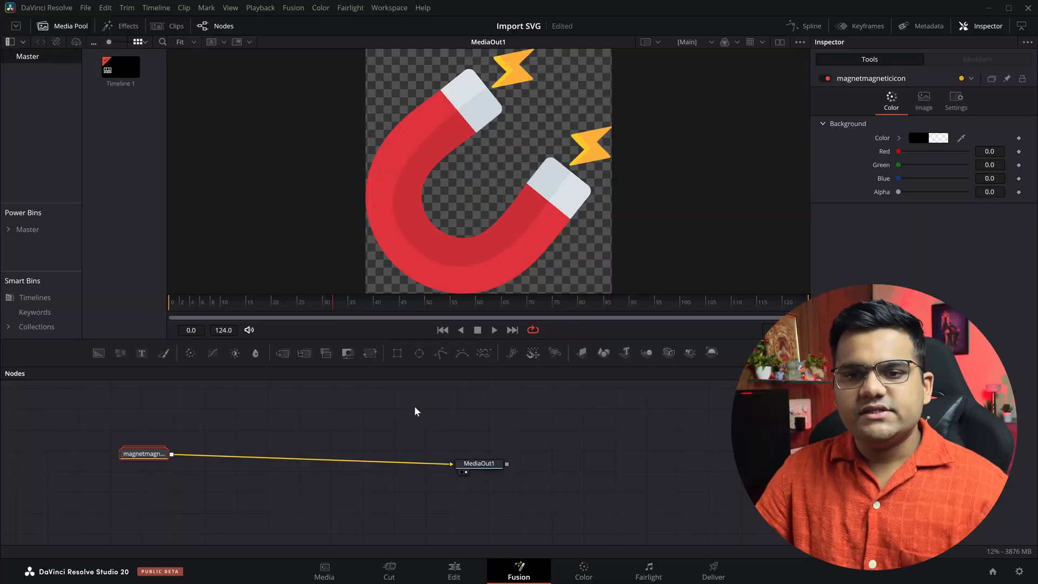
Expand the magnet group and inspect each path node, including path6, path7_2 and path8.
double_click(143, 454)
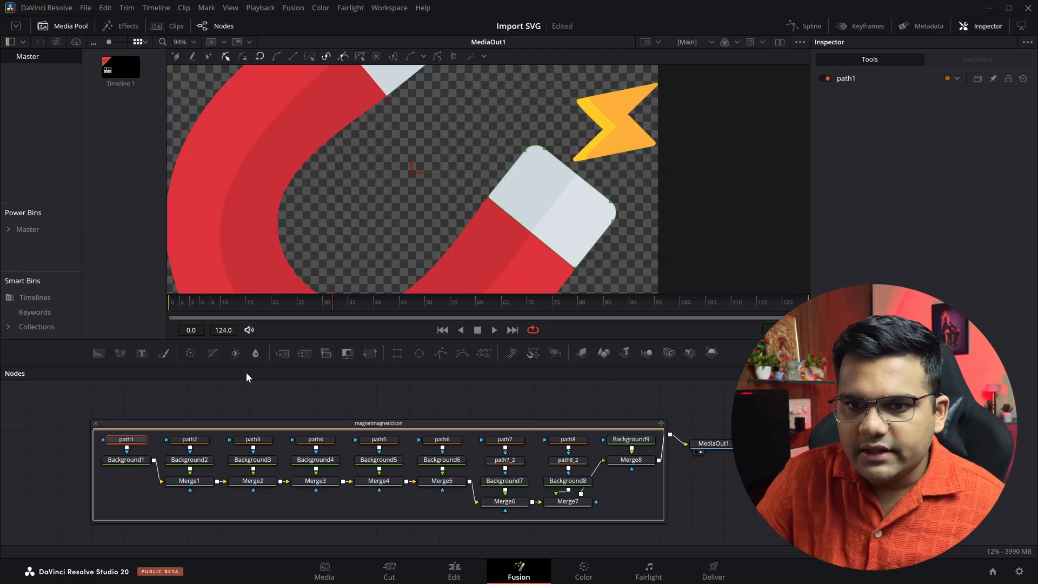
click(188, 439)
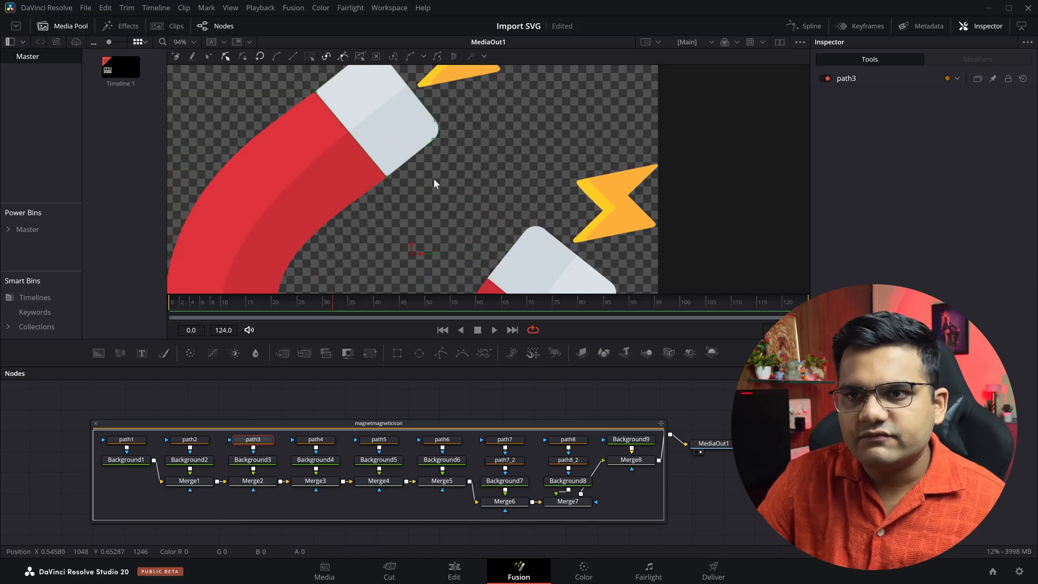
click(314, 439)
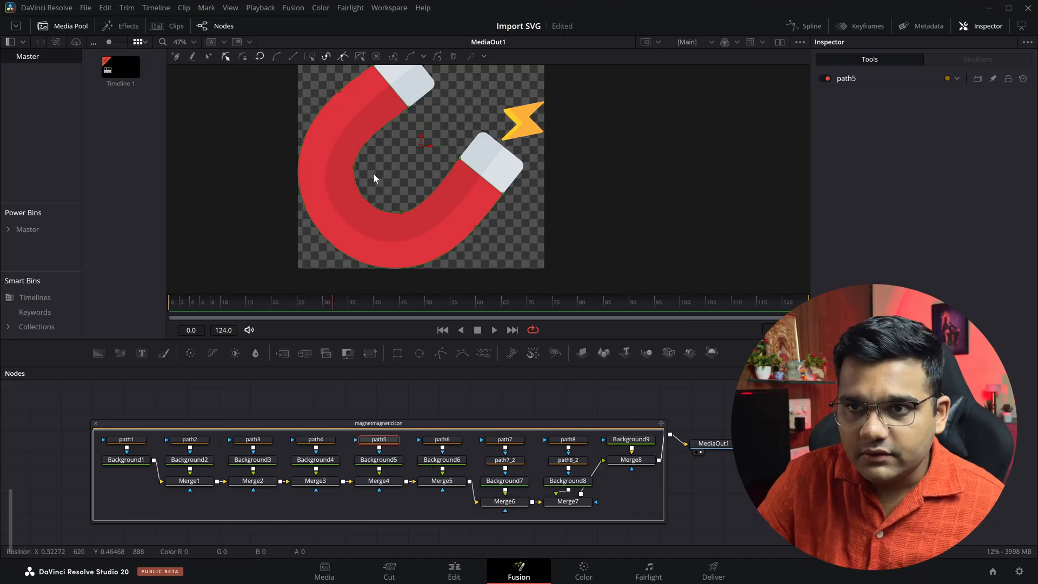
click(441, 438)
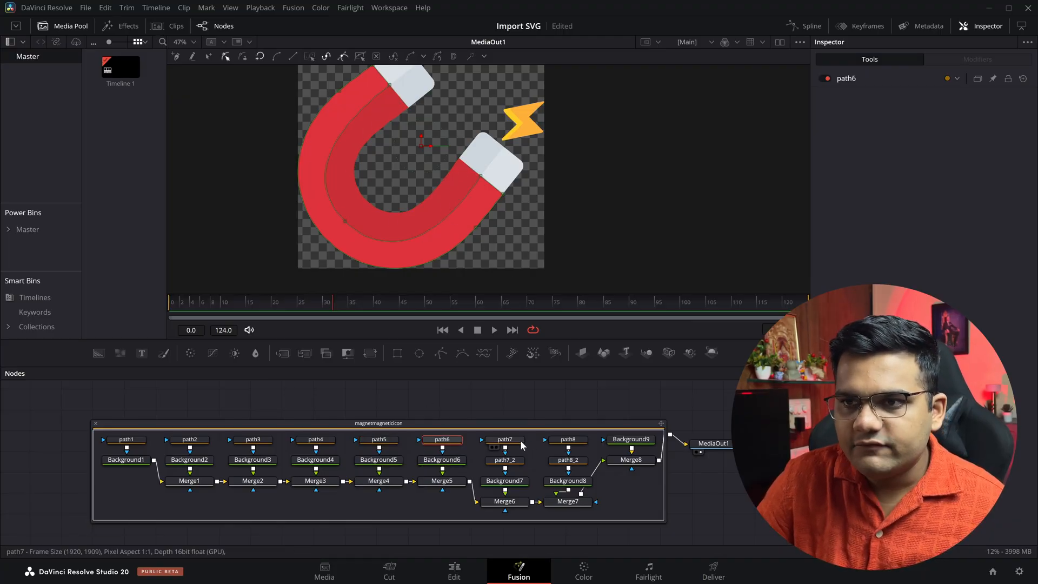
click(504, 439)
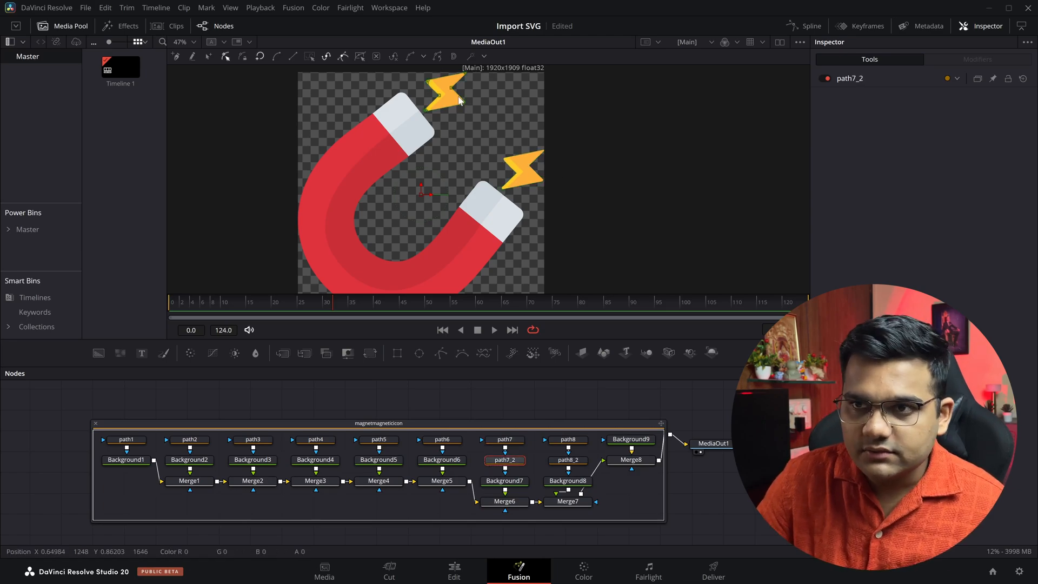
click(567, 438)
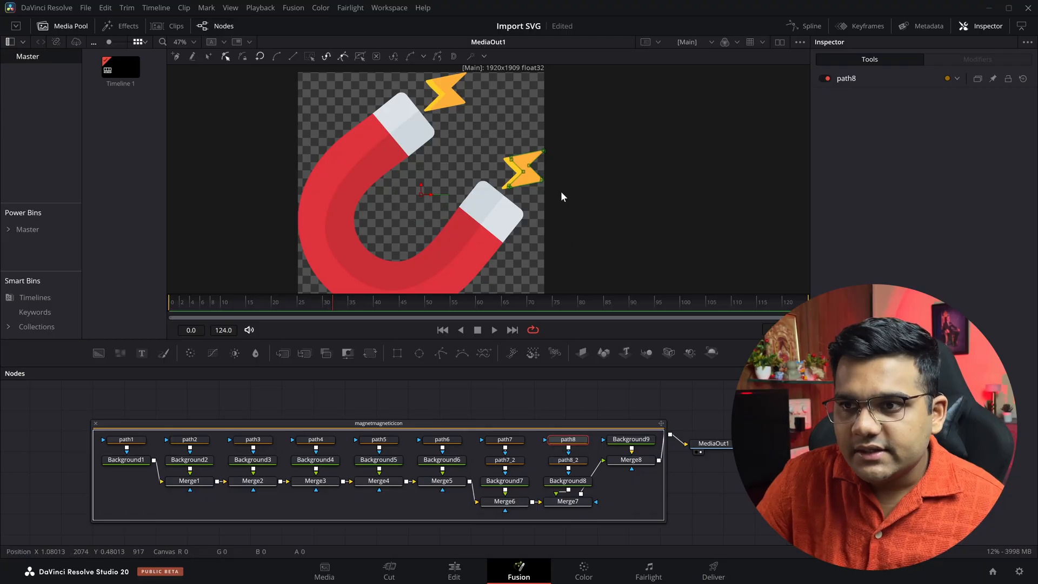
click(566, 460)
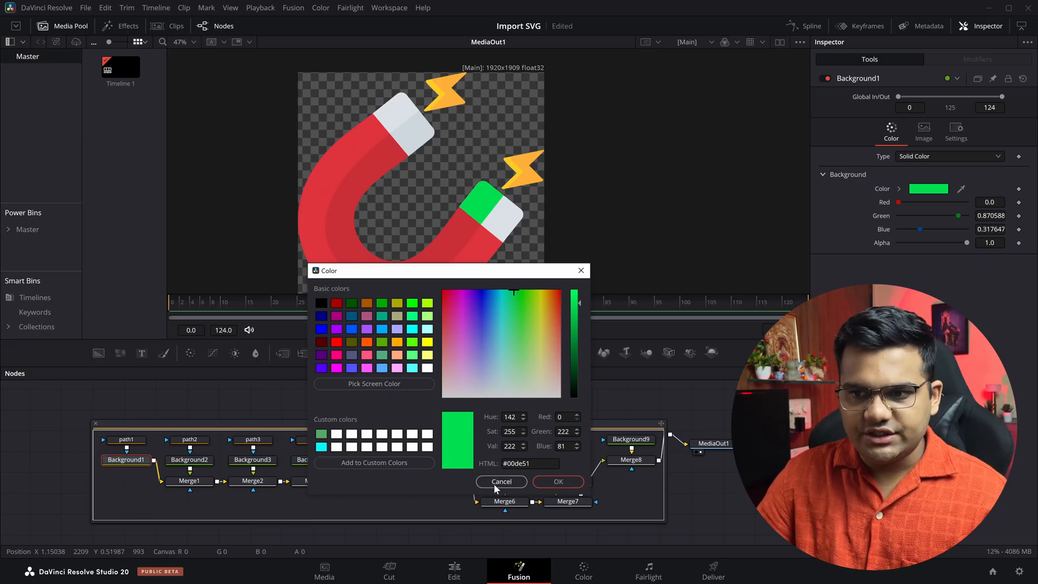
click(501, 482)
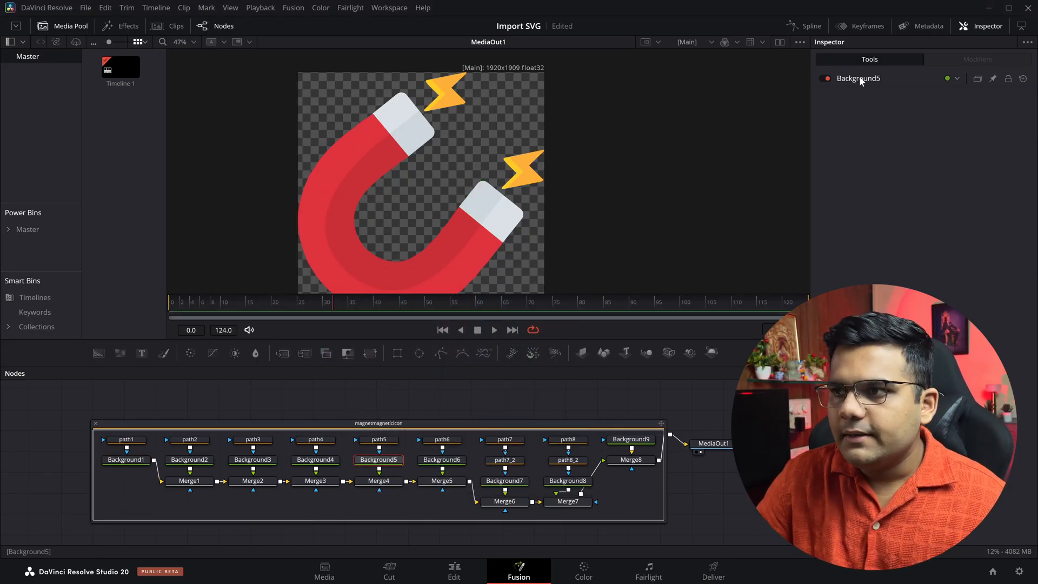
click(926, 189)
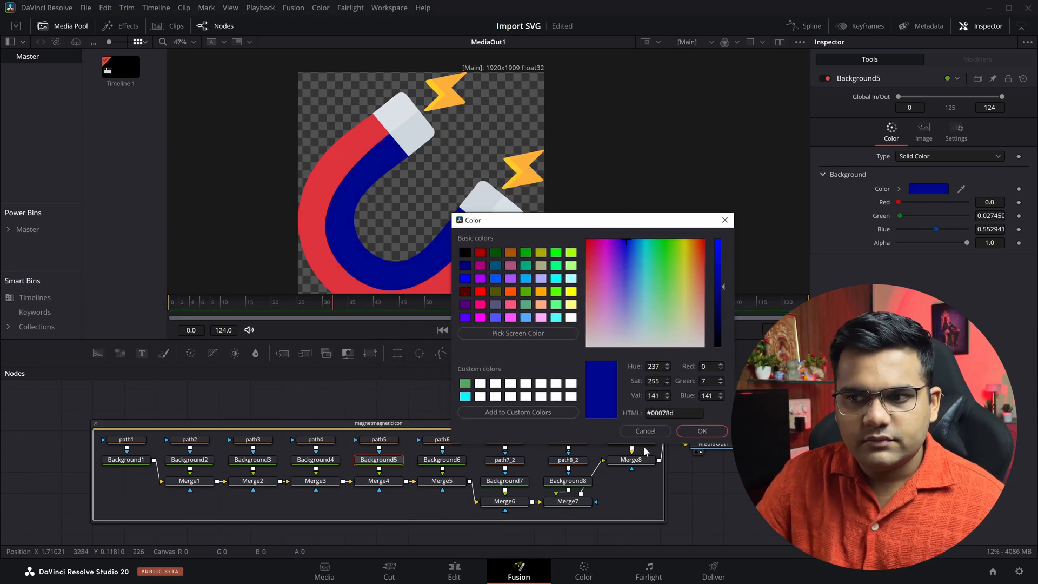
click(701, 431)
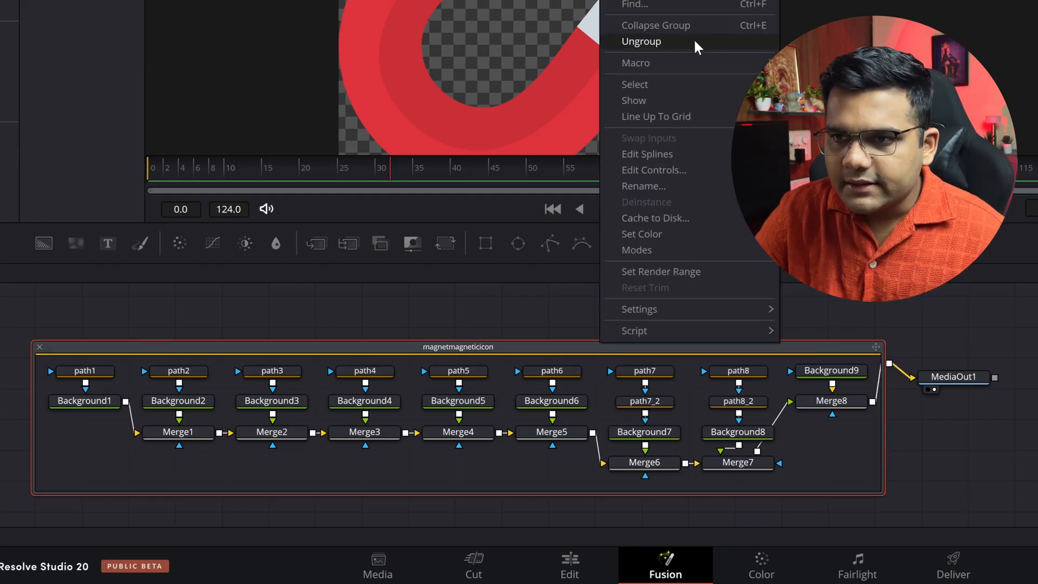
Ungroup the magnetmagneticicon group node.
click(640, 41)
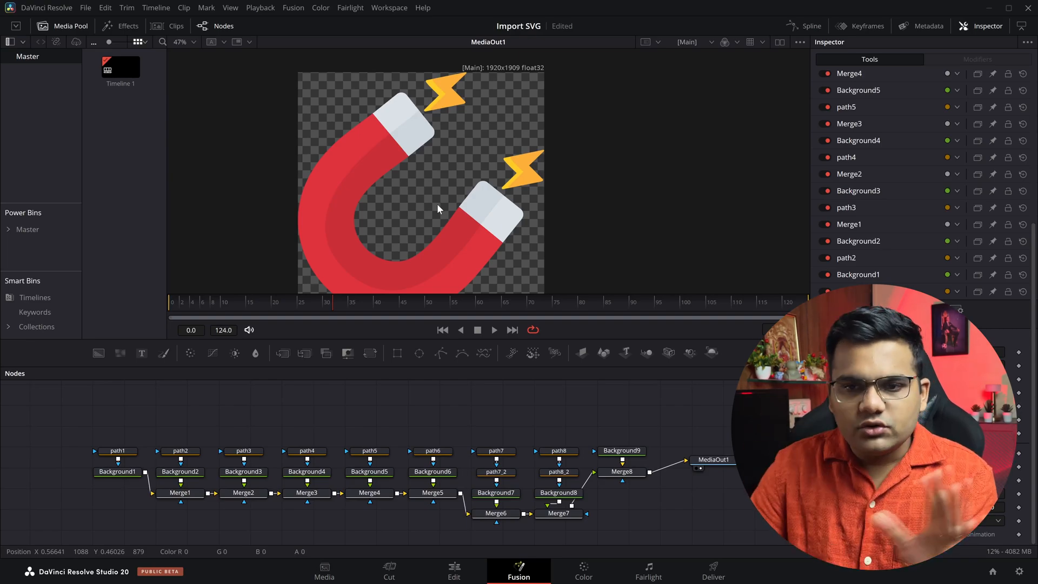
Add a Glow node after Merge8 with glow strength 0.583, then view it in Edit.
click(620, 471)
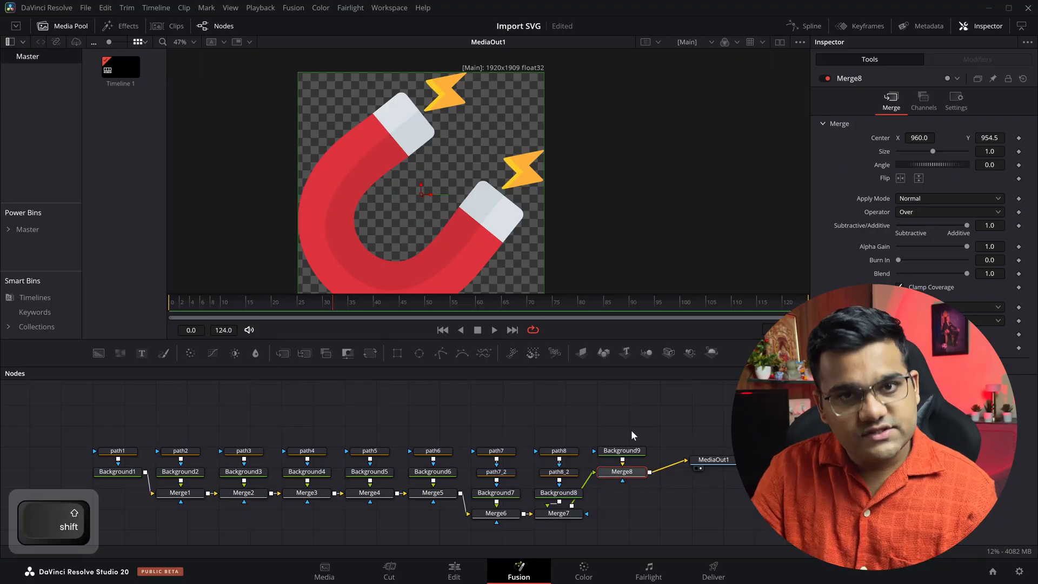
text(g)
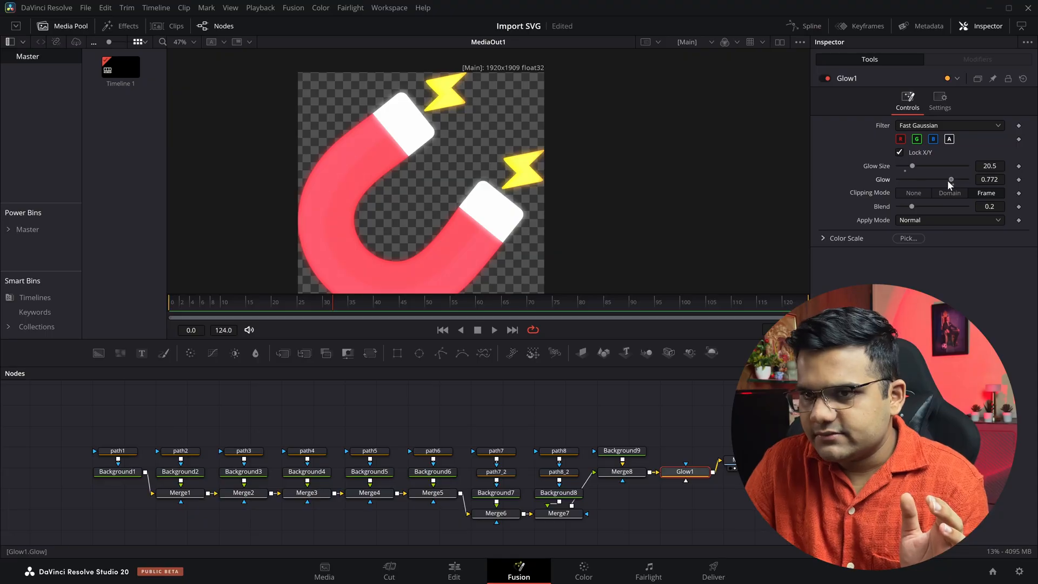
drag(964, 179, 937, 179)
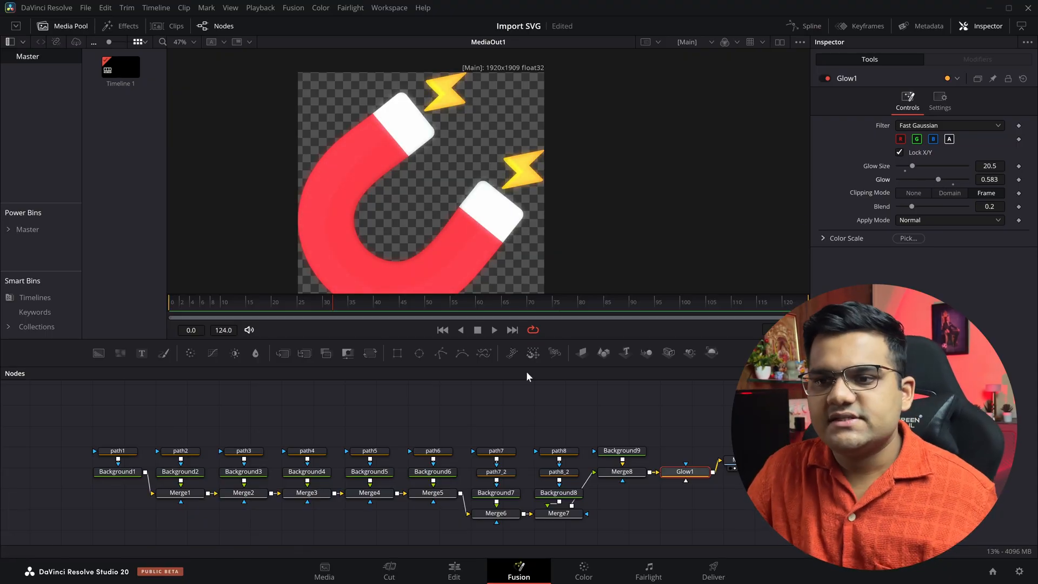
click(454, 571)
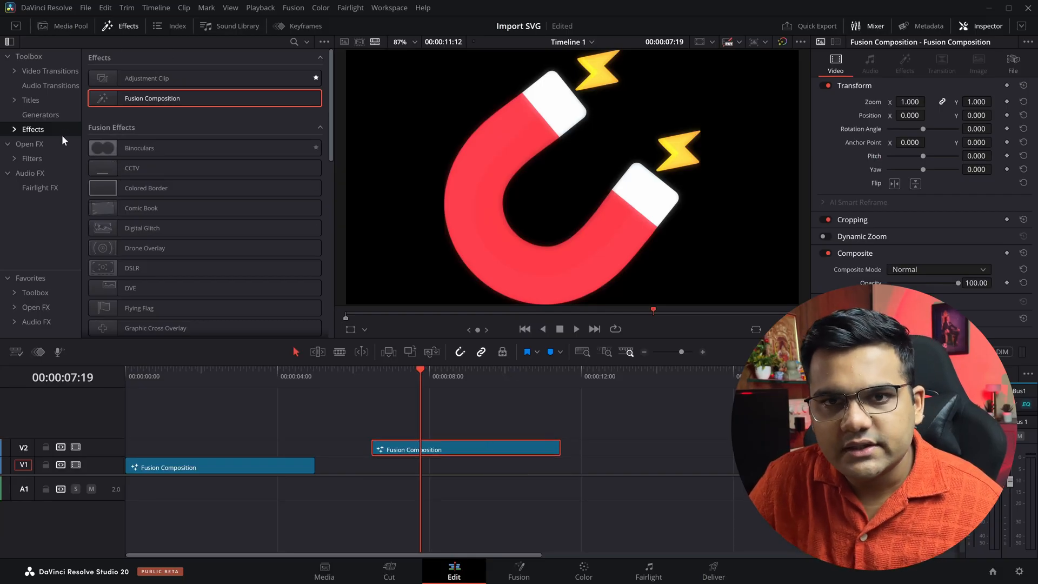
Place a white Solid Color generator on V1 beneath the Fusion Composition.
click(41, 114)
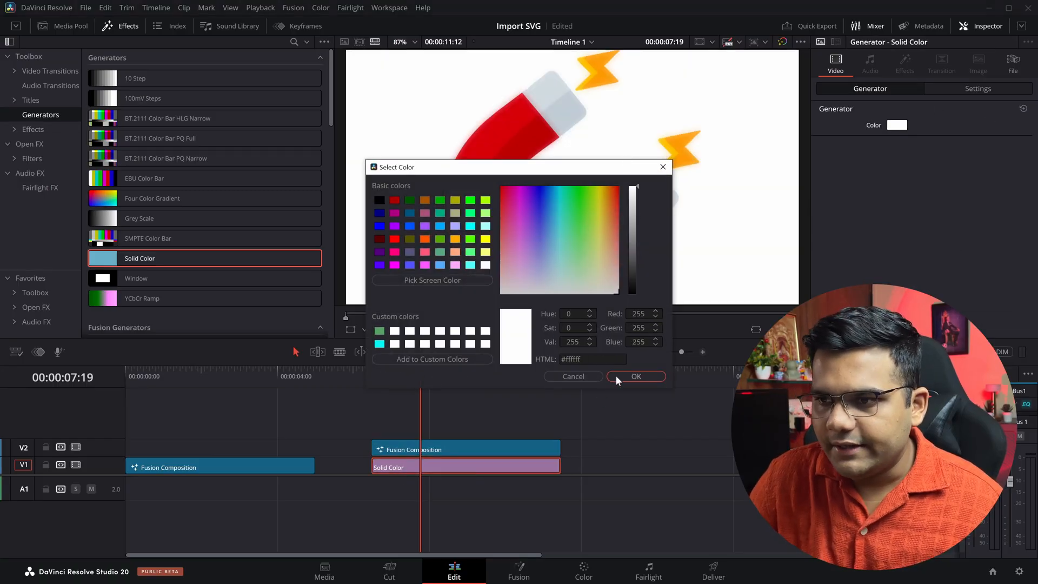
click(634, 377)
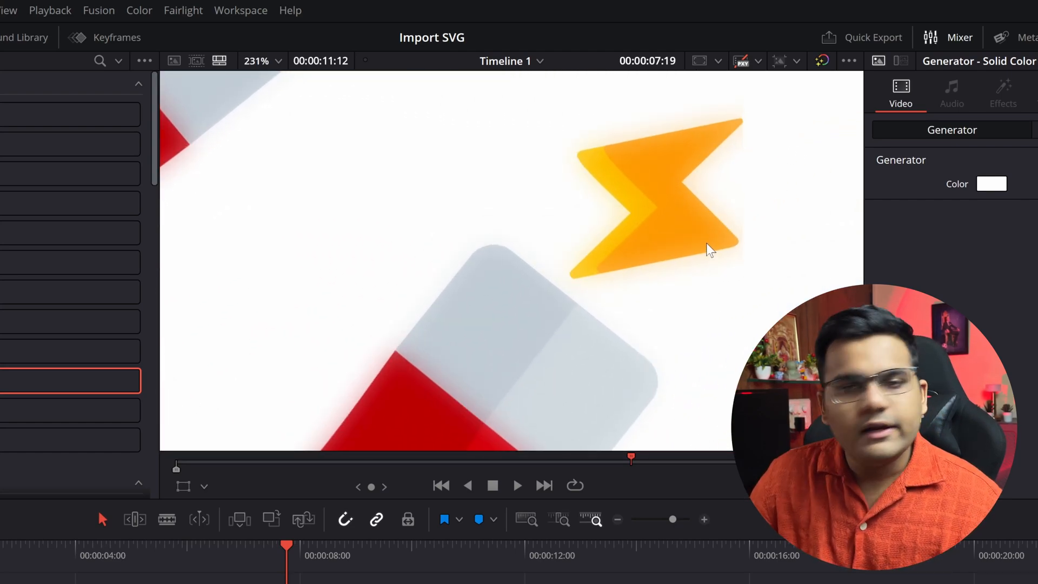
click(518, 570)
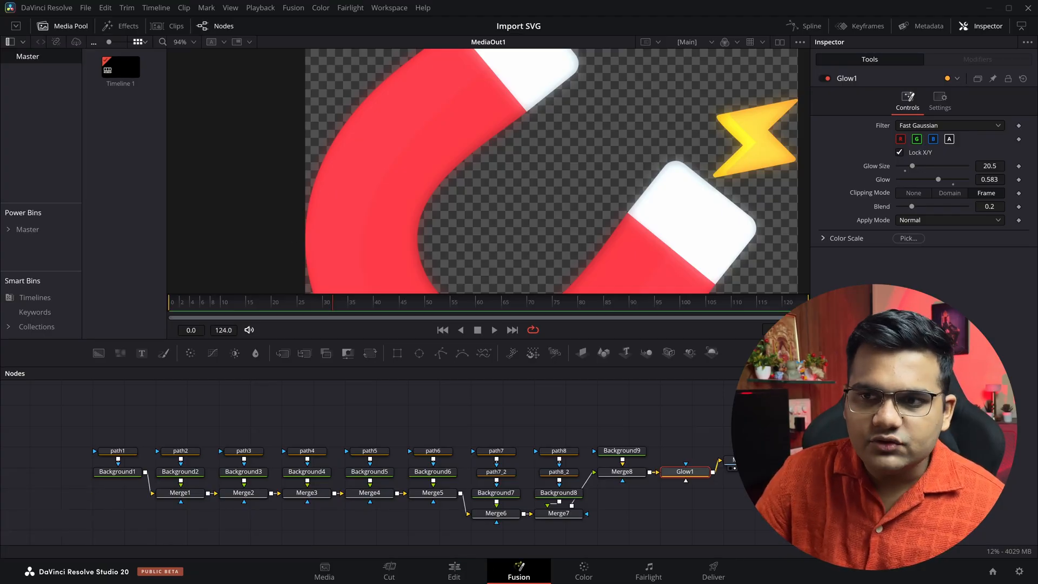
click(454, 570)
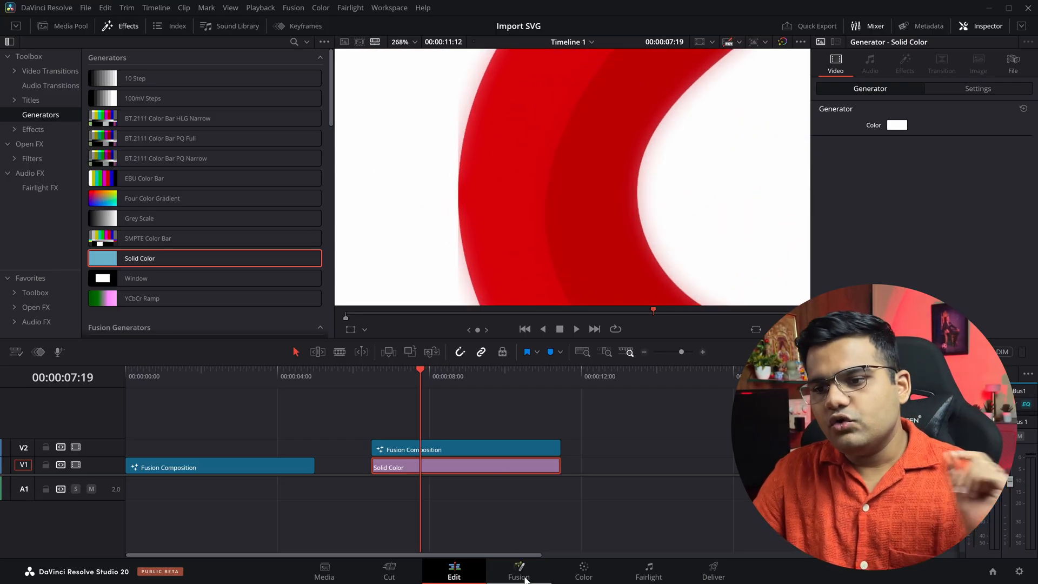
Insert a Transform node after Merge8 with Size 0.806 and check it in Edit.
click(518, 571)
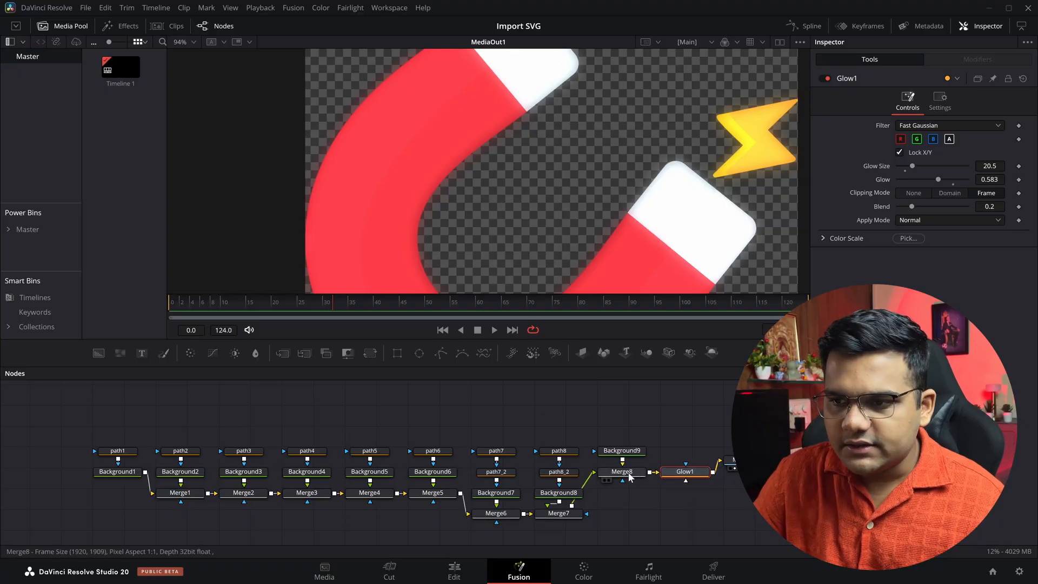
click(620, 471)
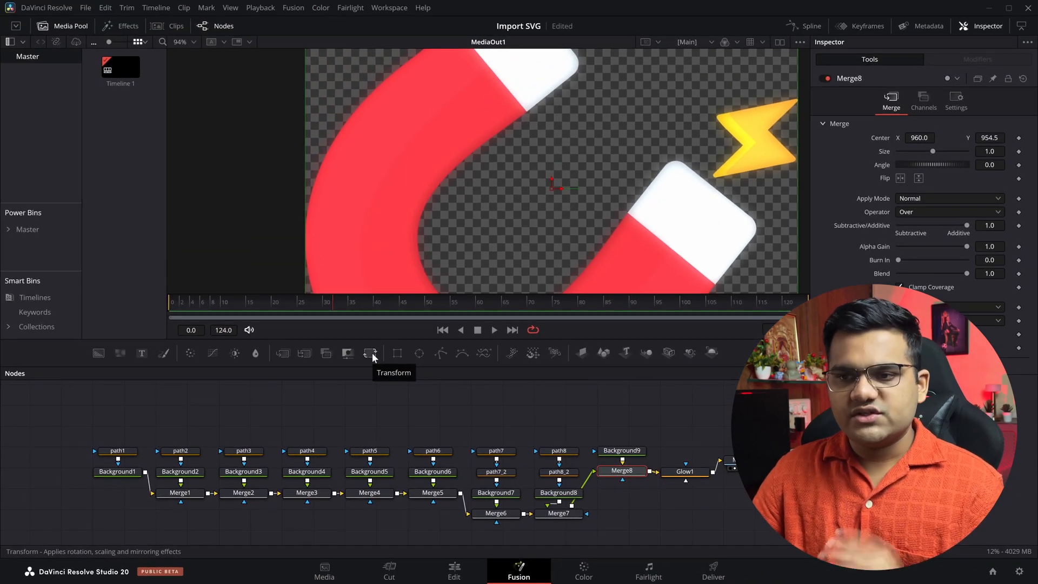
click(371, 353)
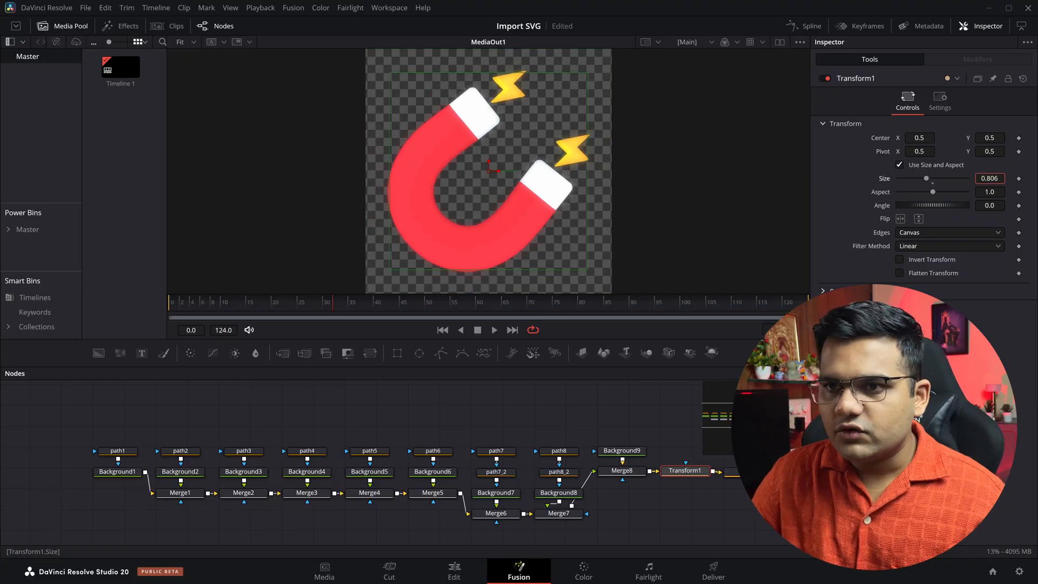
click(454, 571)
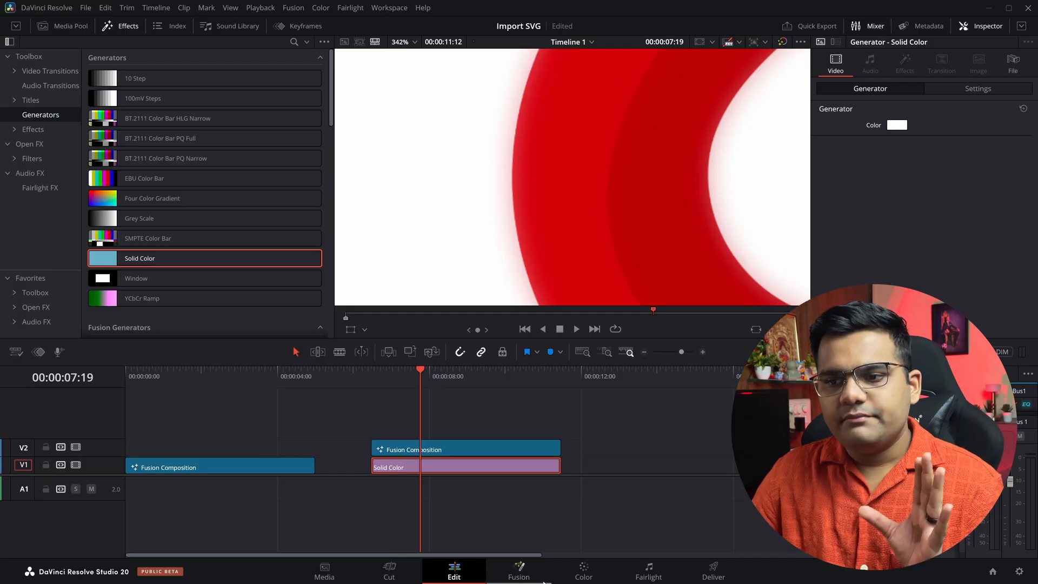
click(518, 571)
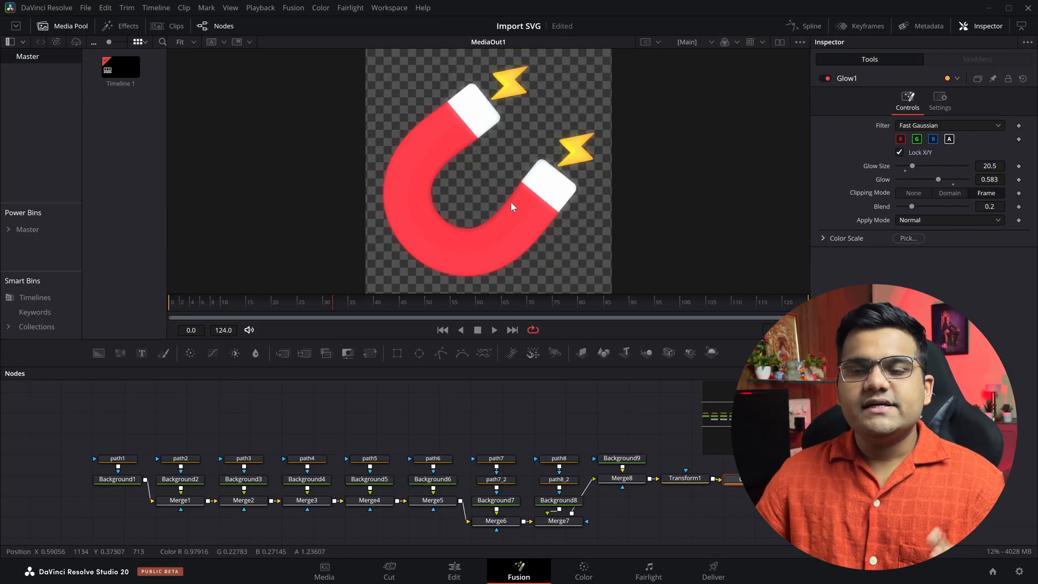